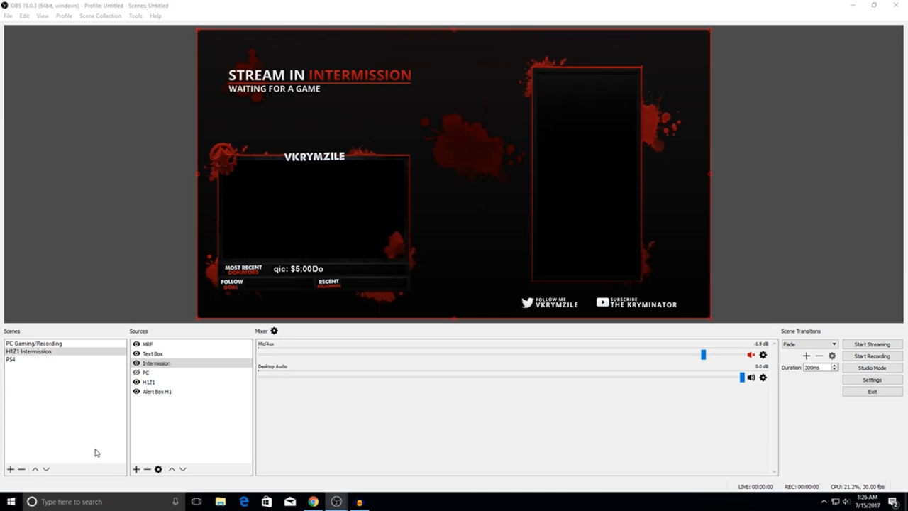
{"action": "mouse_move", "coordinate": [349, 433]}
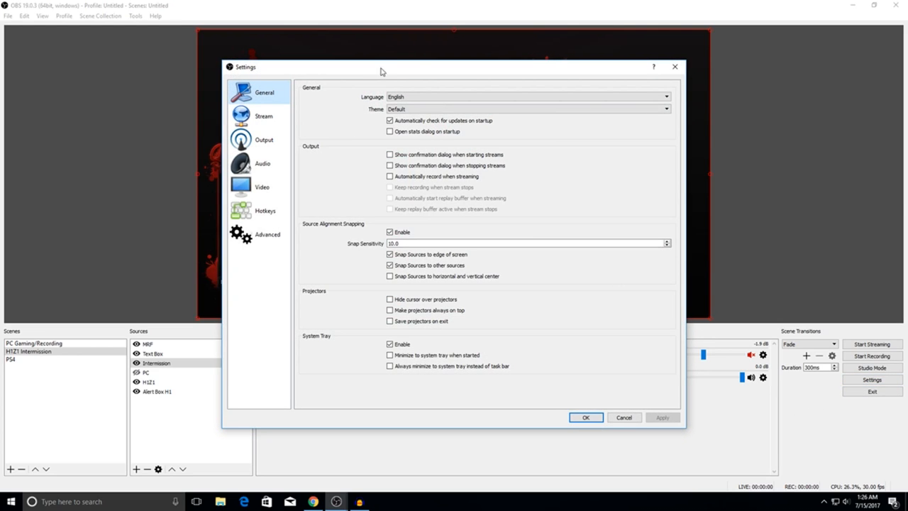
{"action": "left_click_drag", "start_coordinate": [383, 67], "coordinate": [385, 56]}
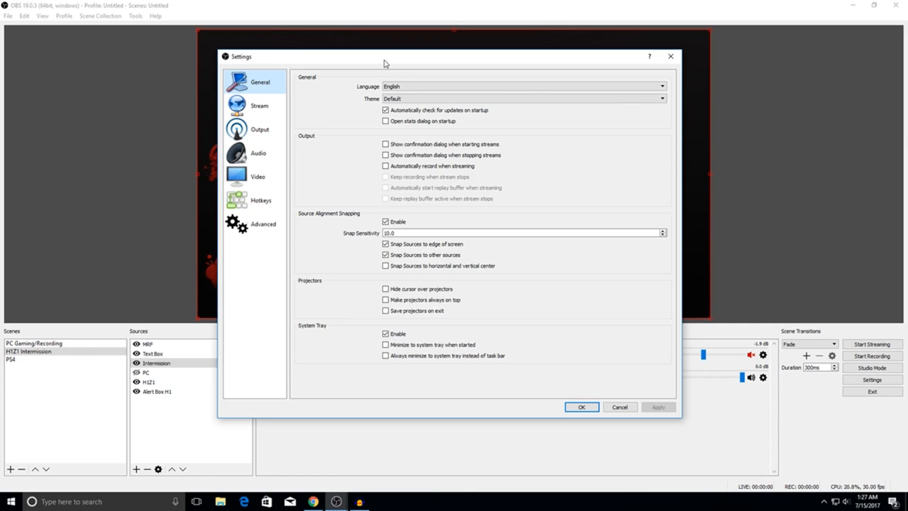
{"action": "mouse_move", "coordinate": [377, 143]}
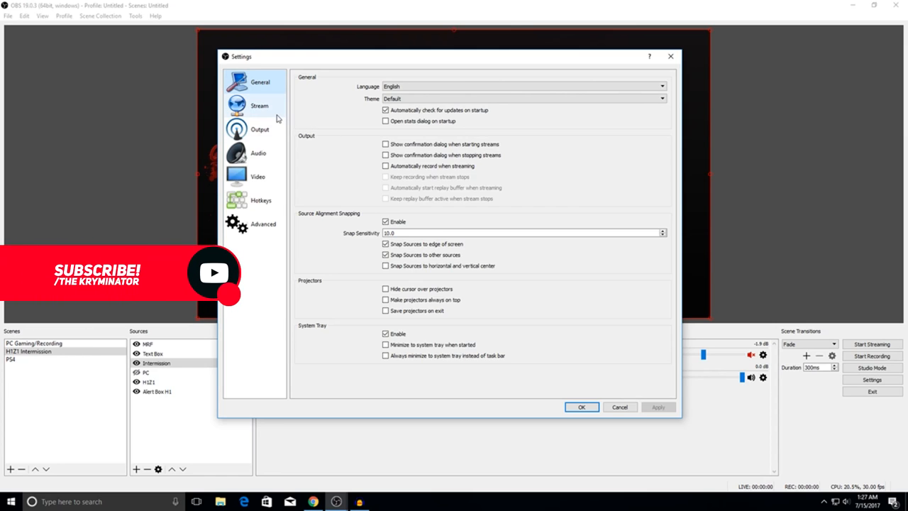
Step: Review the Stream page's service list, keeping Twitch with the US West: Los Angeles server
{"action": "left_click", "coordinate": [259, 105]}
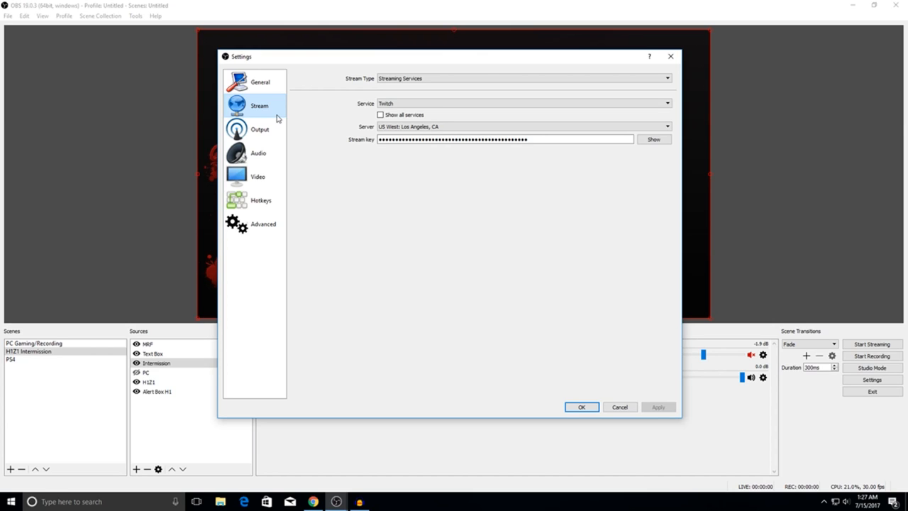
{"action": "mouse_move", "coordinate": [357, 127]}
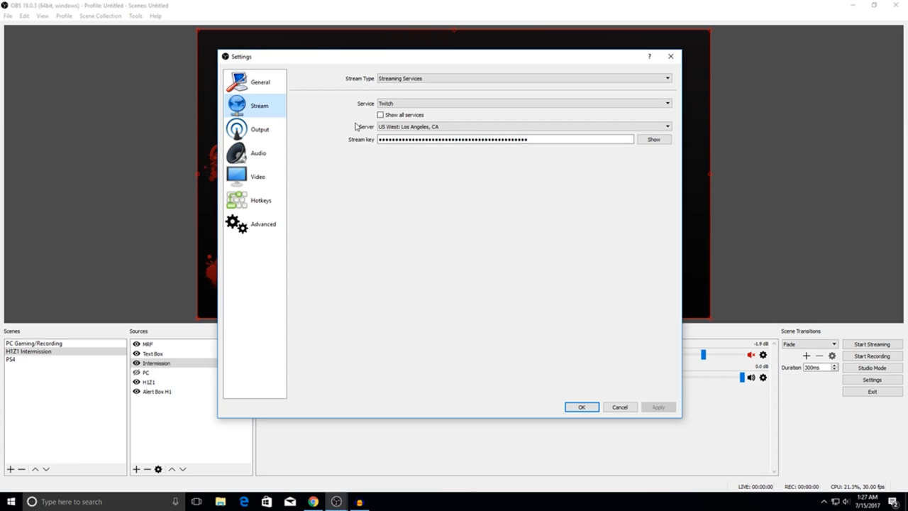
{"action": "left_click", "coordinate": [664, 78]}
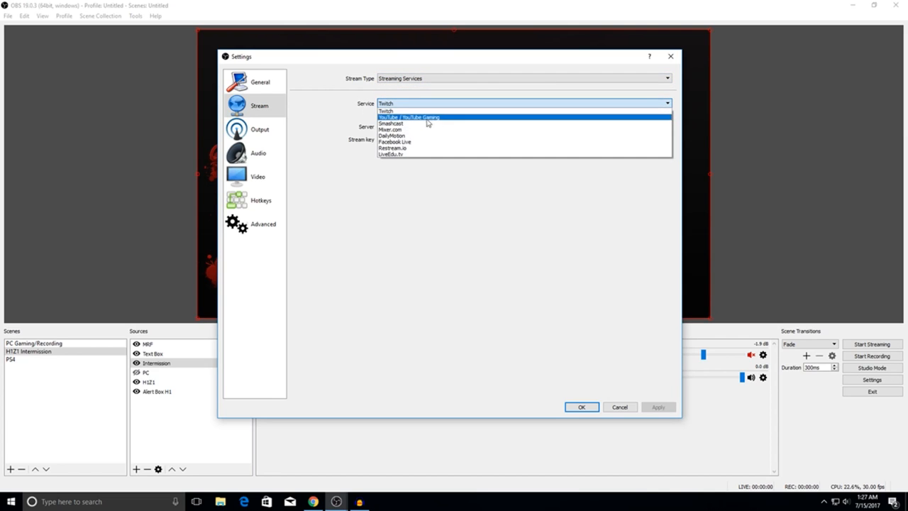
{"action": "mouse_move", "coordinate": [416, 123]}
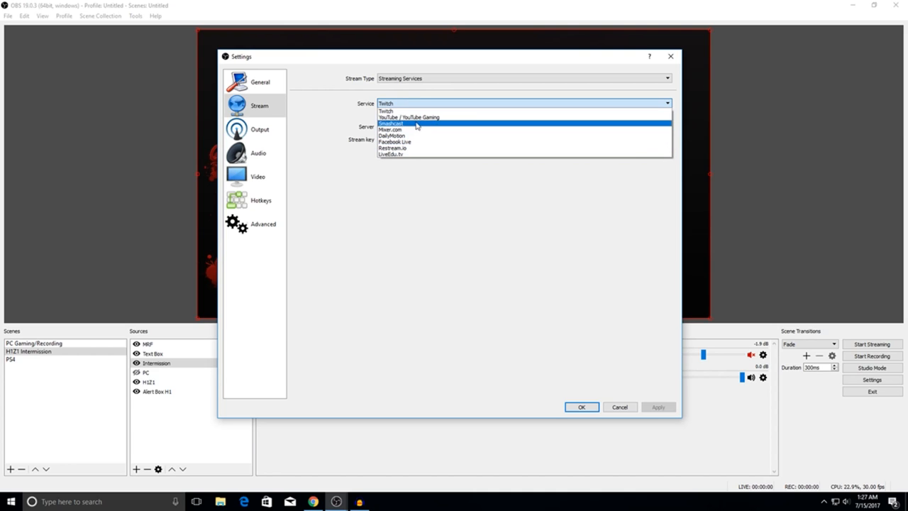
{"action": "mouse_move", "coordinate": [408, 117]}
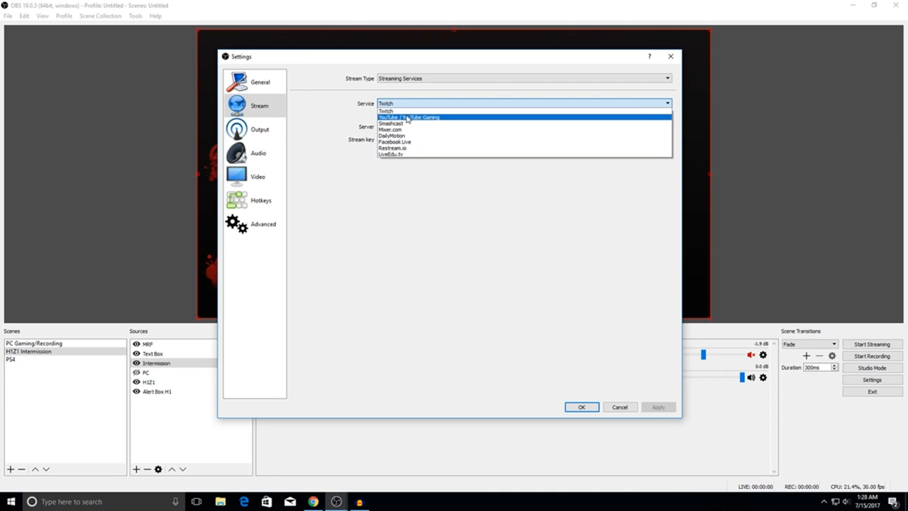
{"action": "mouse_move", "coordinate": [395, 141]}
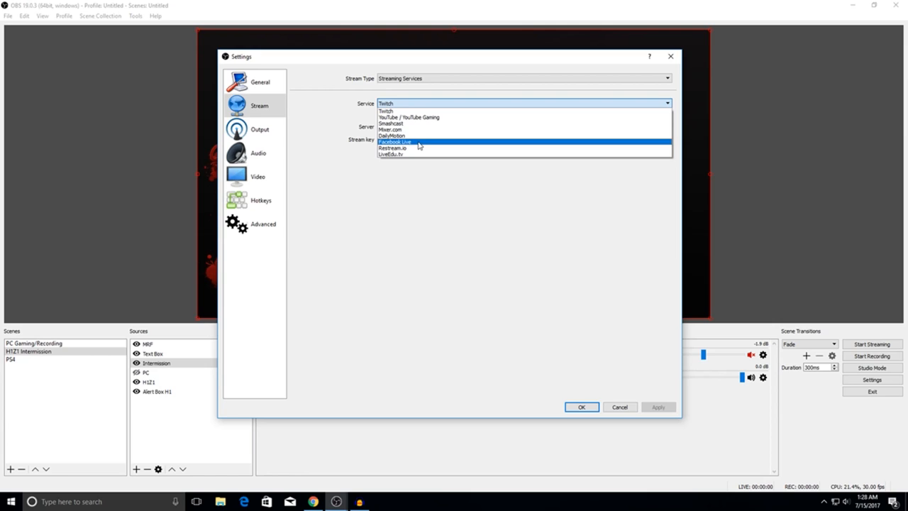
{"action": "left_click", "coordinate": [386, 111]}
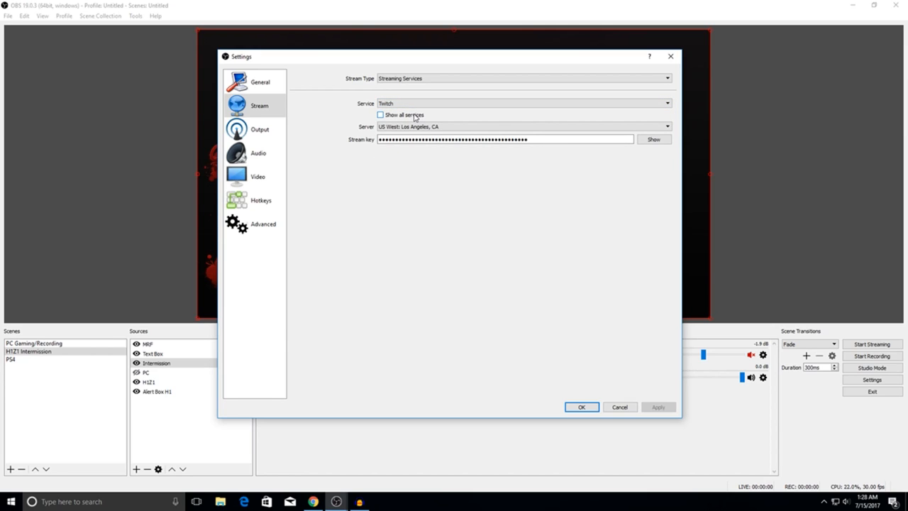
{"action": "left_click", "coordinate": [665, 127]}
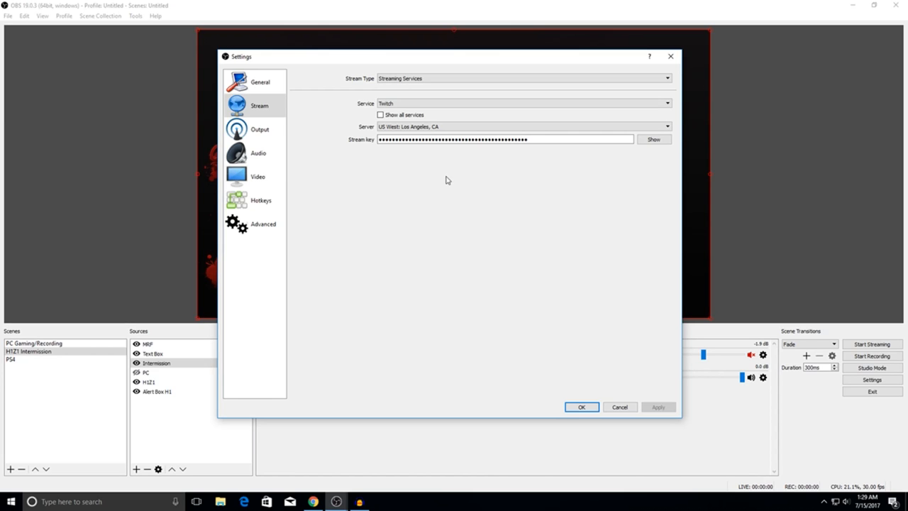
{"action": "mouse_move", "coordinate": [321, 126]}
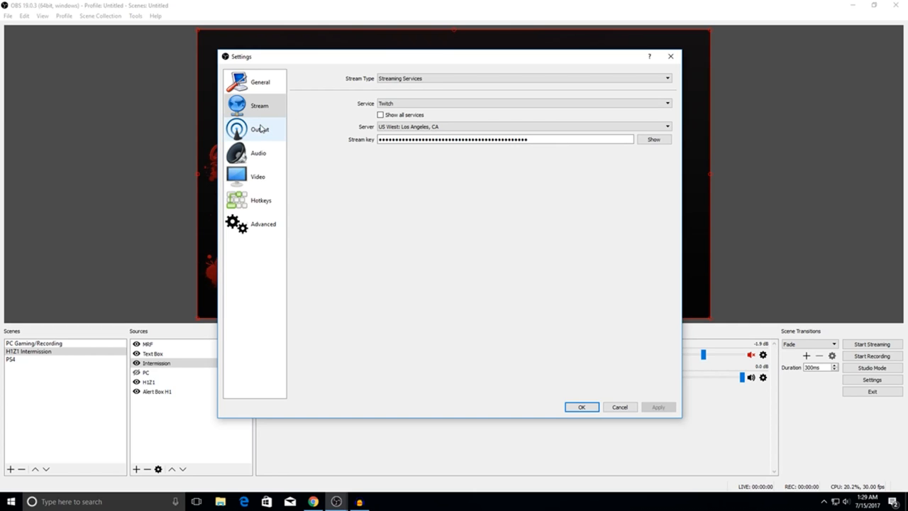
Step: View the Advanced Output Streaming tab with the AMD encoder and 3600 bitrate
{"action": "left_click", "coordinate": [260, 129]}
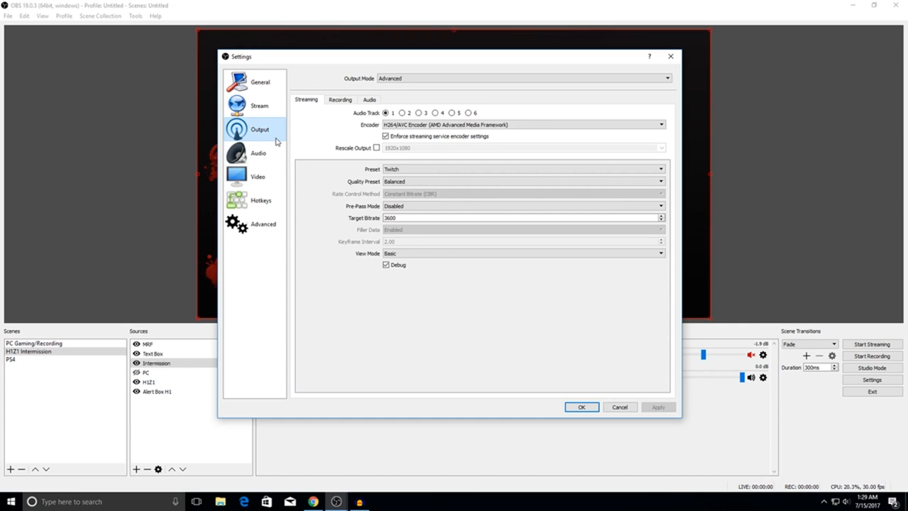
{"action": "mouse_move", "coordinate": [390, 211]}
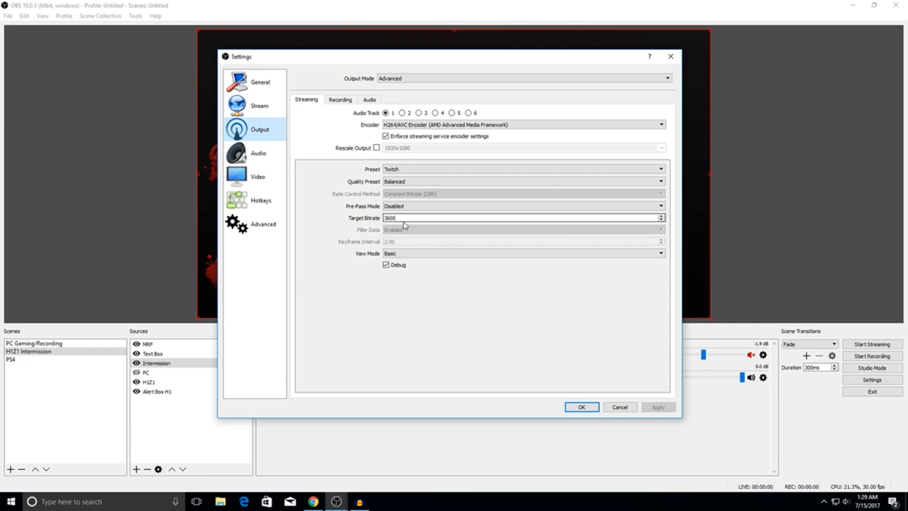
{"action": "mouse_move", "coordinate": [404, 218]}
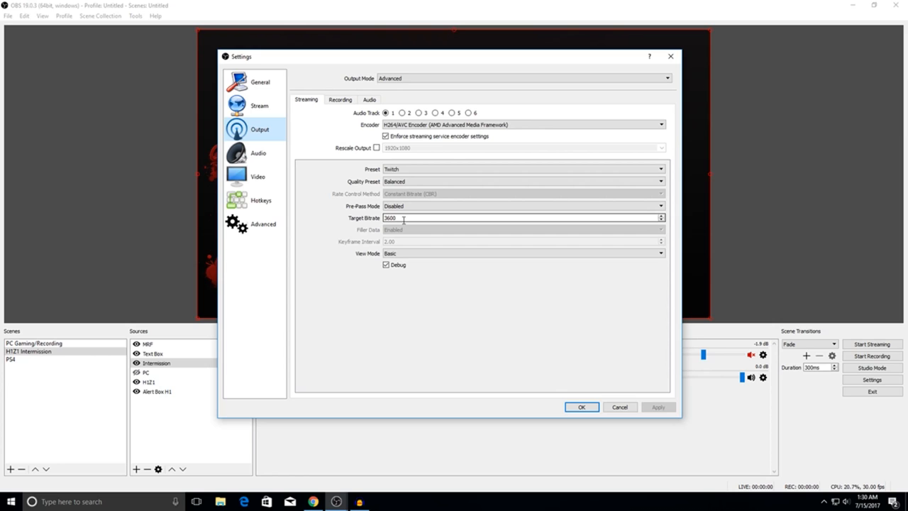
{"action": "mouse_move", "coordinate": [429, 180]}
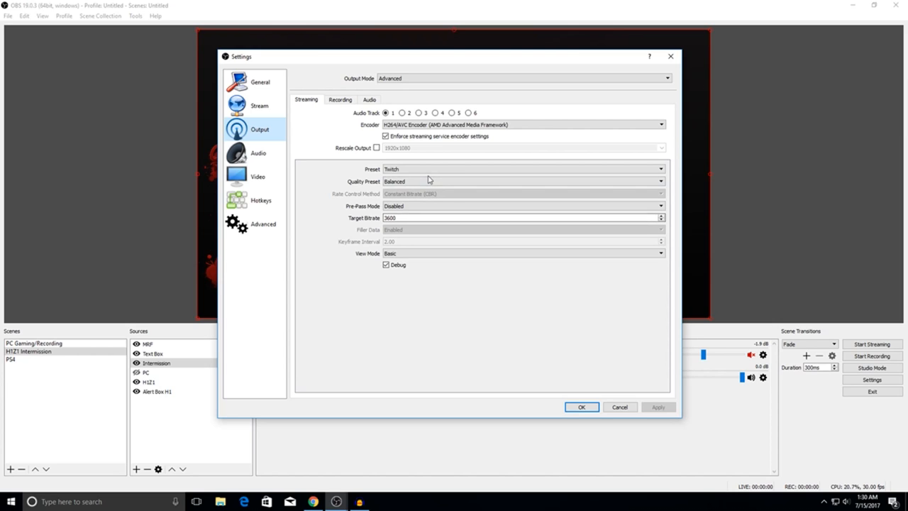
{"action": "left_click", "coordinate": [523, 169]}
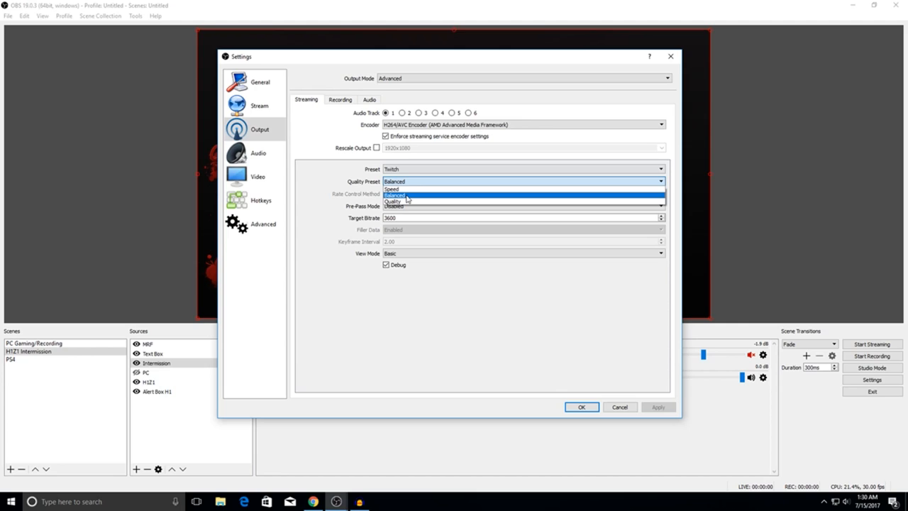
{"action": "mouse_move", "coordinate": [397, 201]}
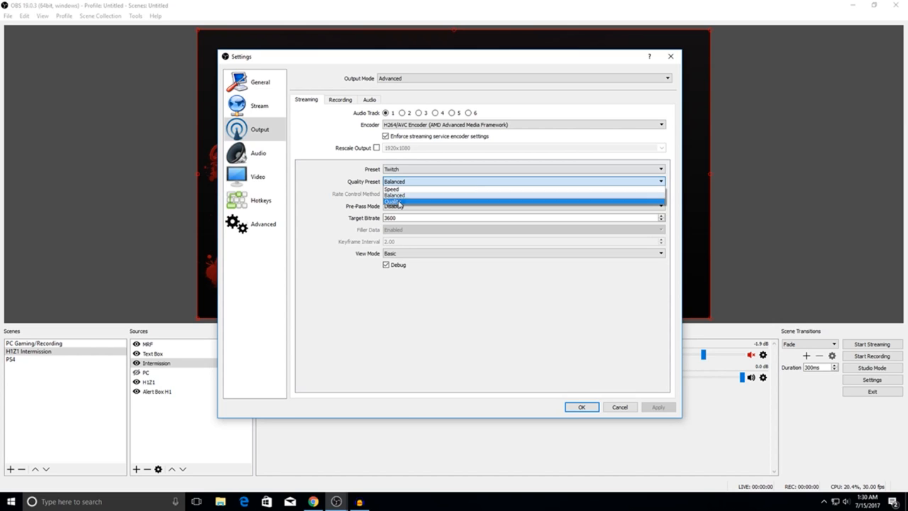
{"action": "left_click", "coordinate": [395, 200]}
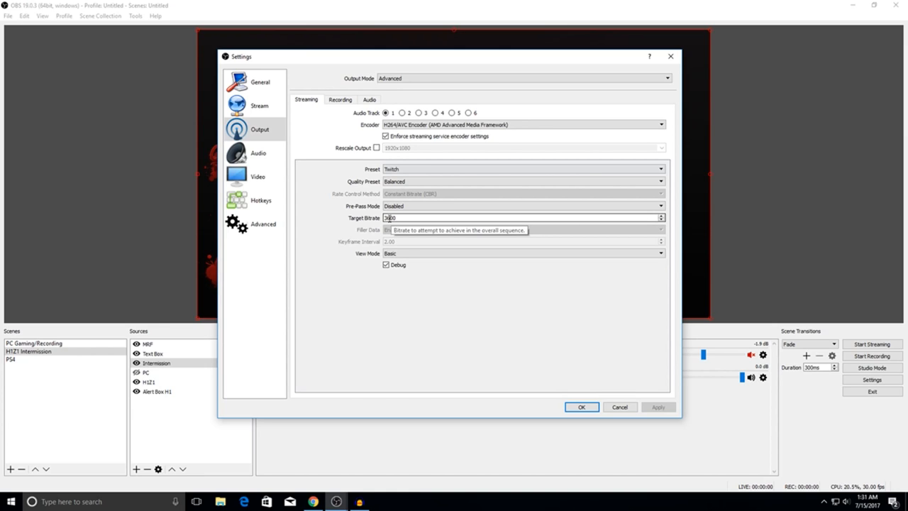
{"action": "mouse_move", "coordinate": [400, 244]}
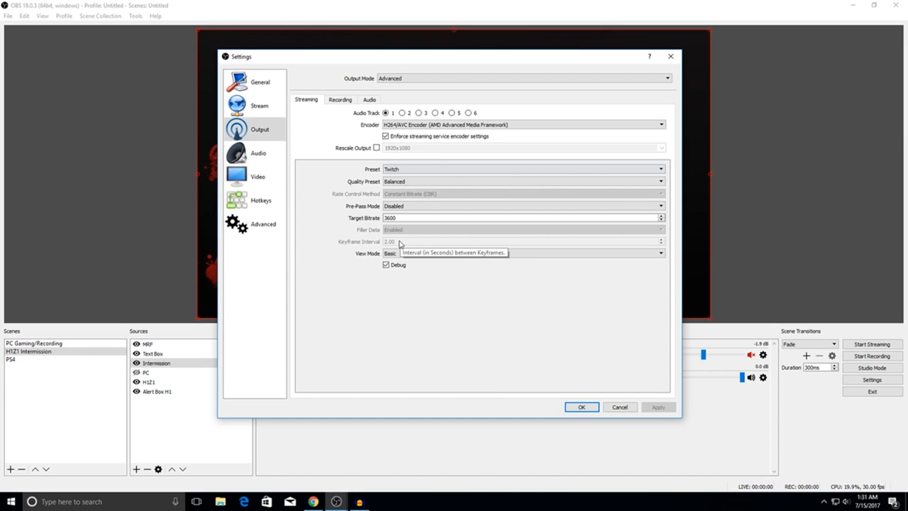
{"action": "mouse_move", "coordinate": [425, 178]}
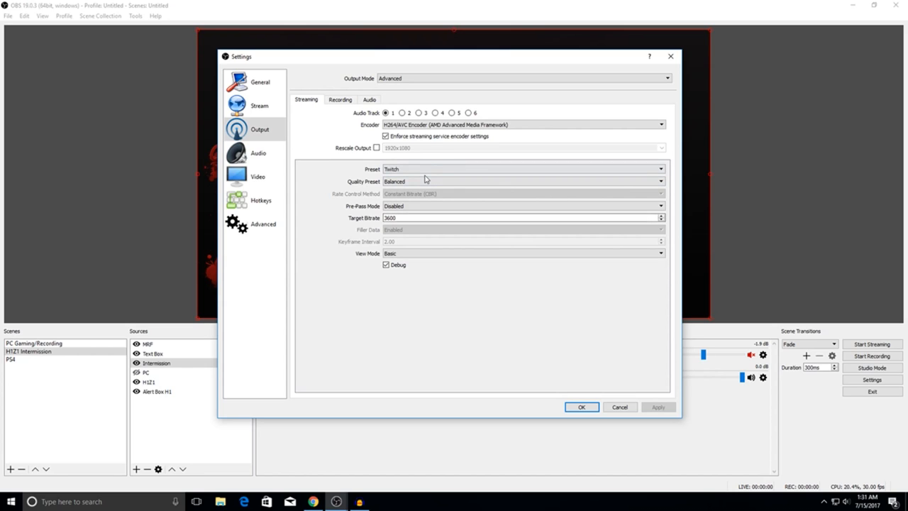
{"action": "left_click", "coordinate": [522, 125]}
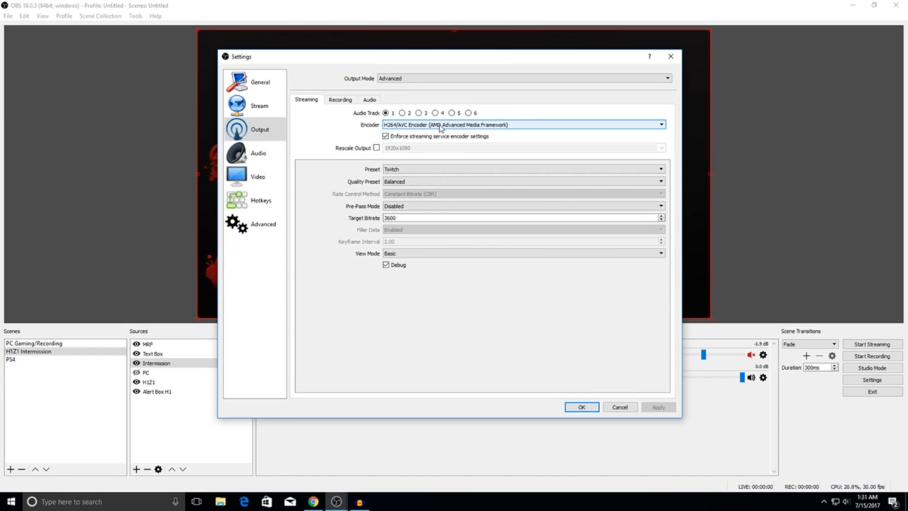
{"action": "left_click", "coordinate": [659, 124]}
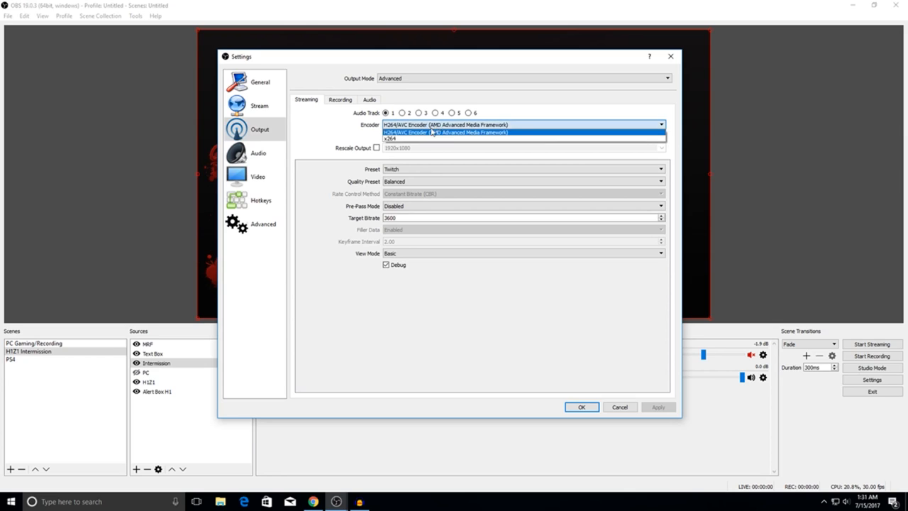
{"action": "mouse_move", "coordinate": [368, 133]}
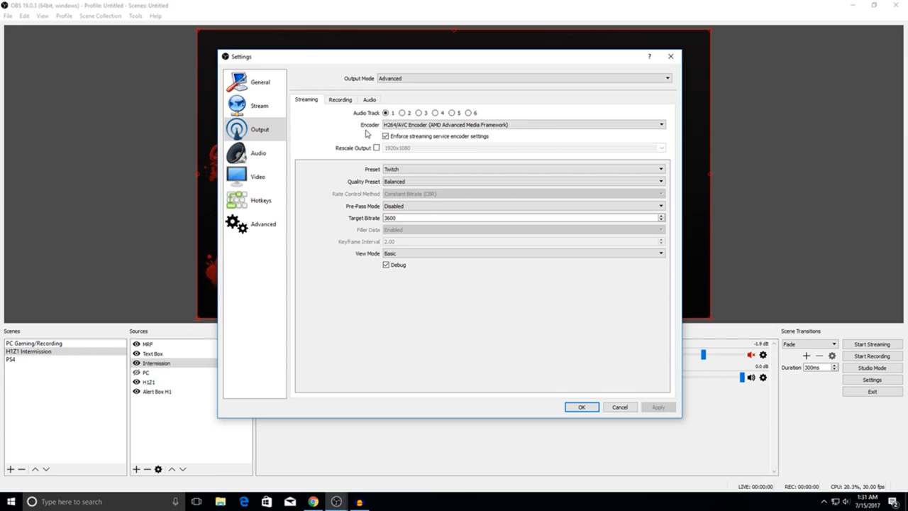
{"action": "left_click", "coordinate": [521, 124]}
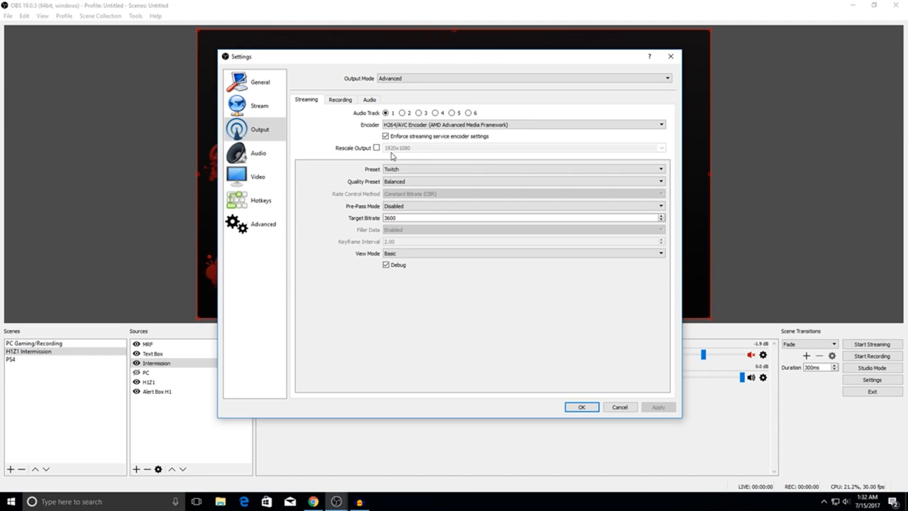
{"action": "mouse_move", "coordinate": [292, 108]}
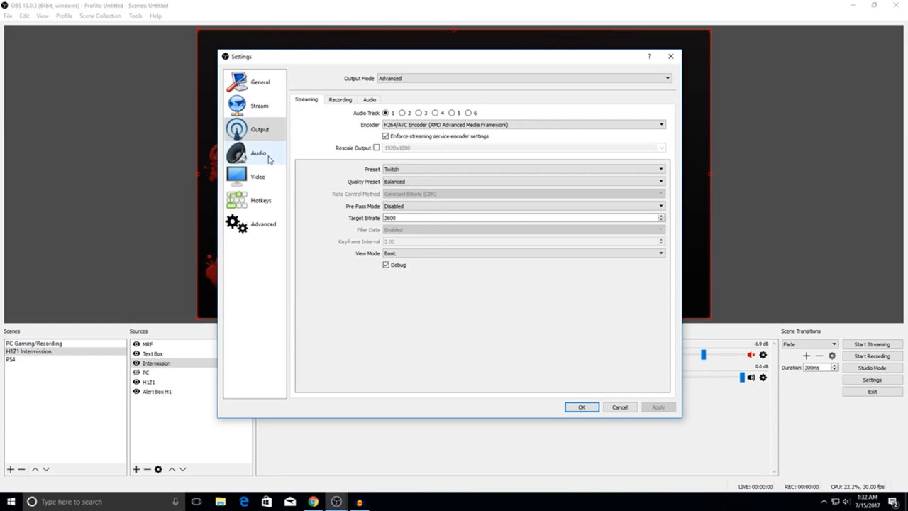
{"action": "mouse_move", "coordinate": [264, 170]}
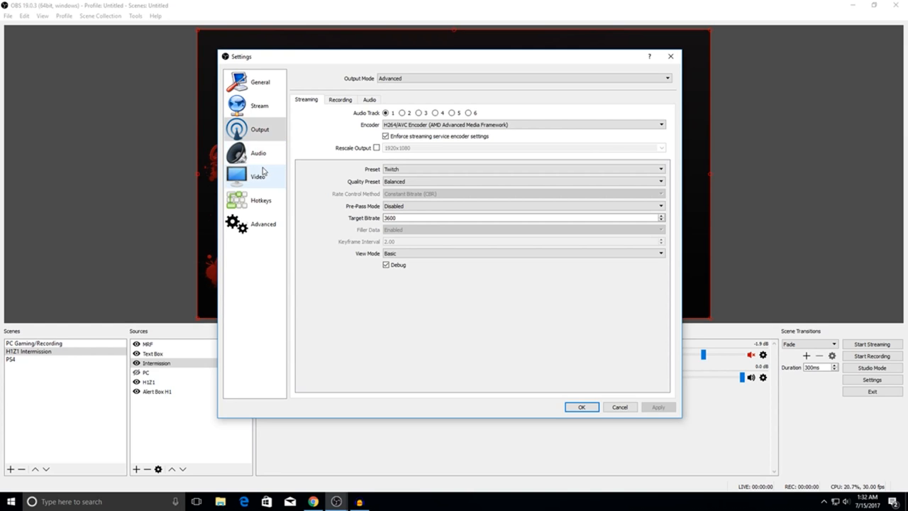
{"action": "mouse_move", "coordinate": [262, 158]}
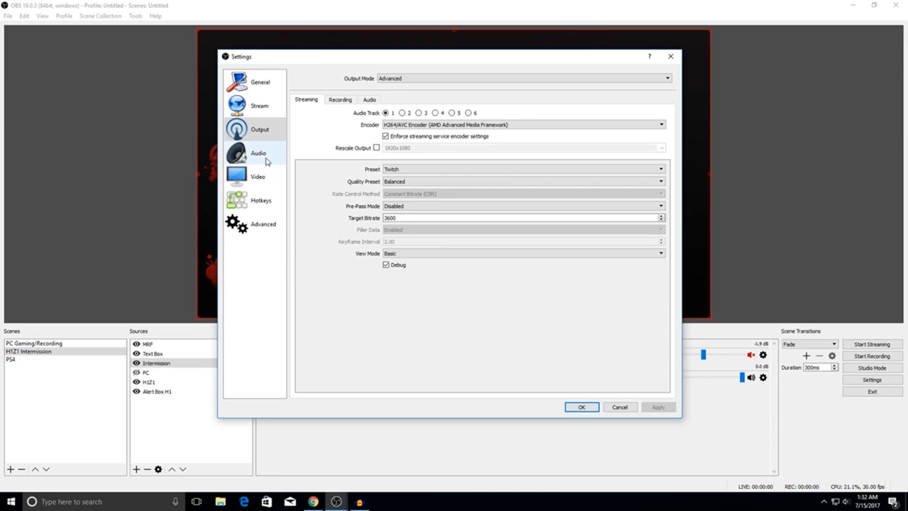
{"action": "left_click", "coordinate": [258, 153]}
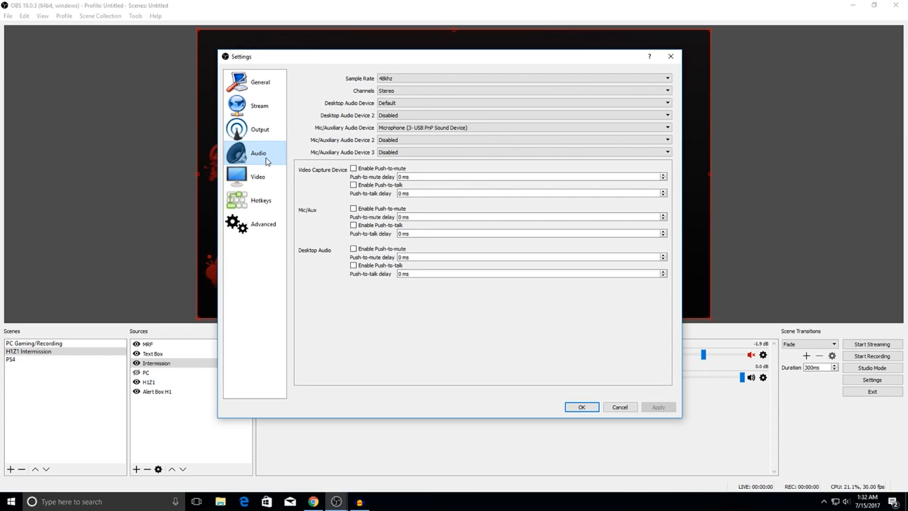
{"action": "mouse_move", "coordinate": [284, 155]}
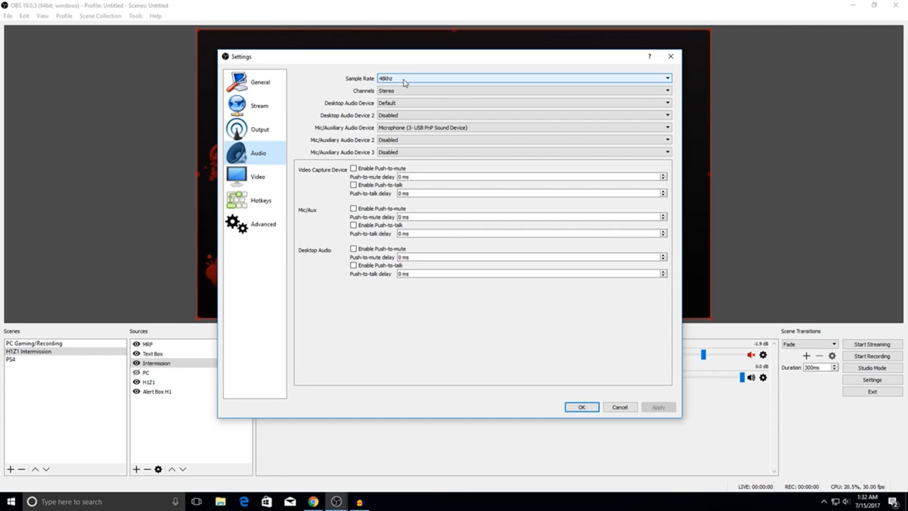
{"action": "mouse_move", "coordinate": [312, 132]}
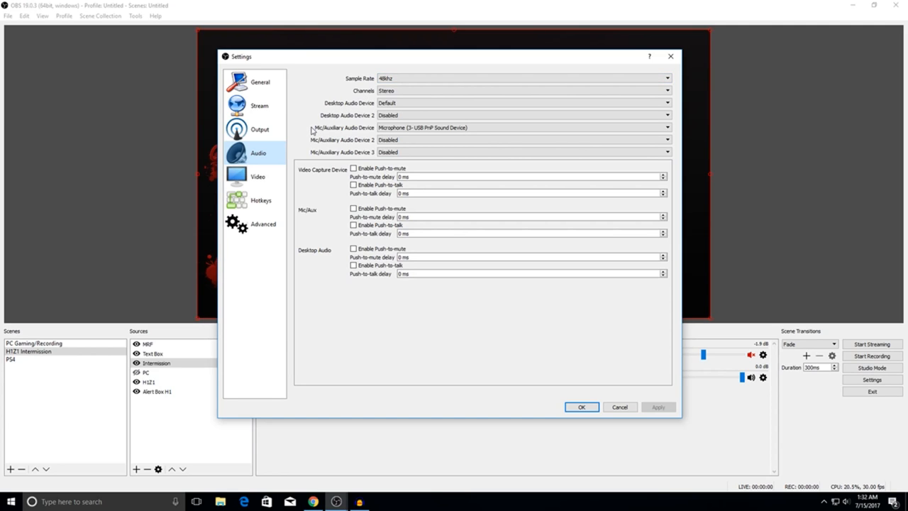
{"action": "mouse_move", "coordinate": [336, 131]}
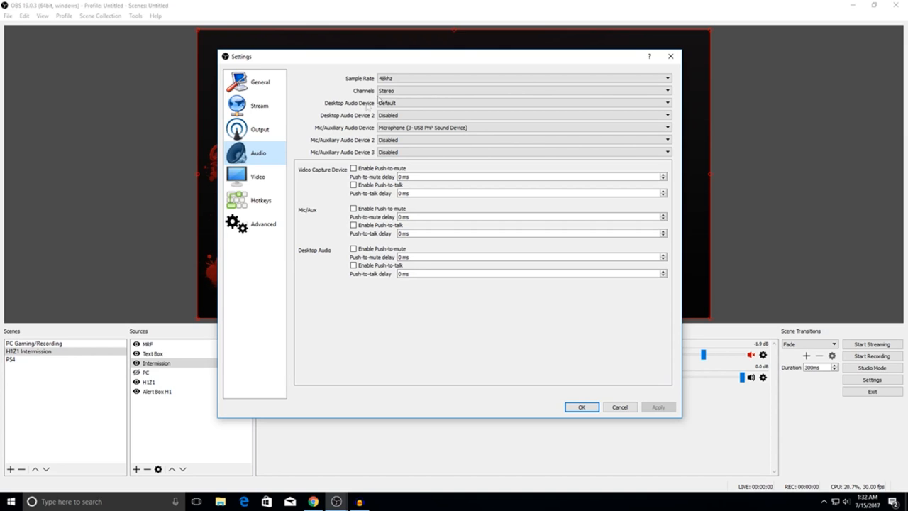
{"action": "left_click", "coordinate": [523, 139]}
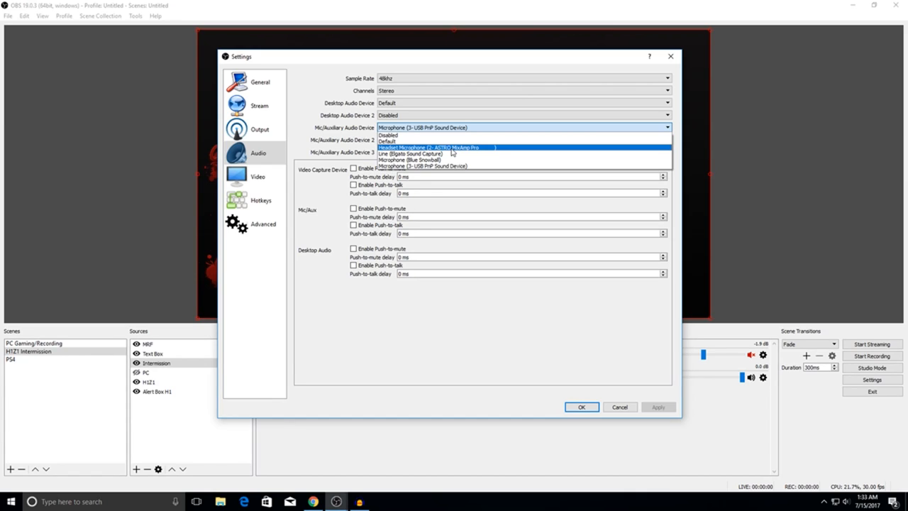
{"action": "left_click", "coordinate": [388, 136]}
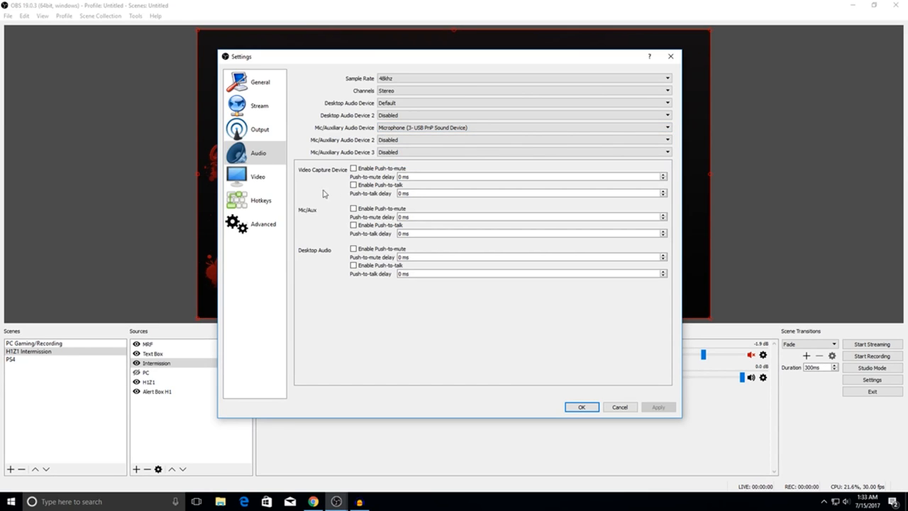
{"action": "left_click", "coordinate": [257, 176]}
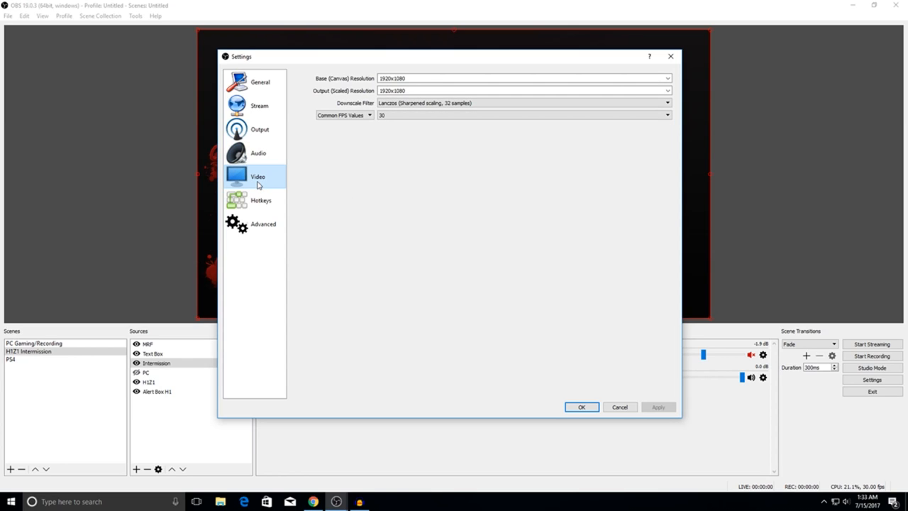
{"action": "mouse_move", "coordinate": [409, 139]}
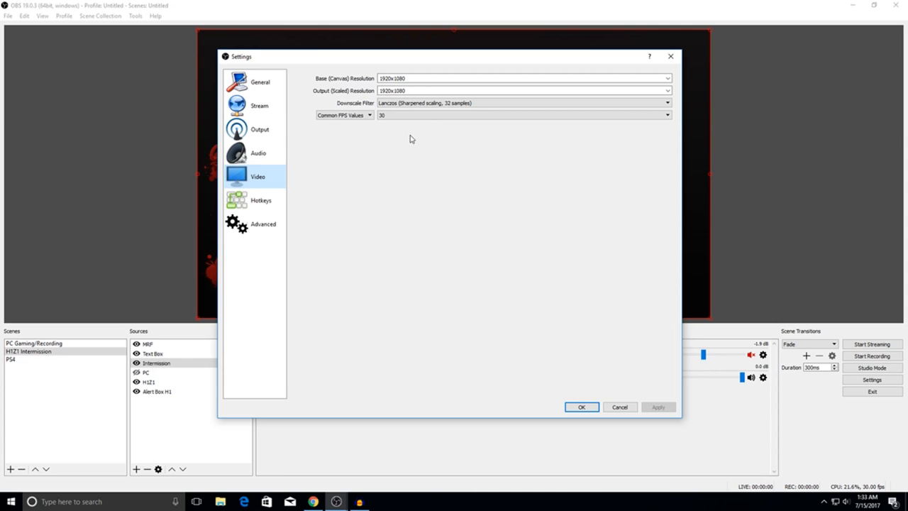
Step: Browse output resolutions on the Video page, keeping 1920x1080 with Lanczos and 30 FPS
{"action": "left_click", "coordinate": [436, 90]}
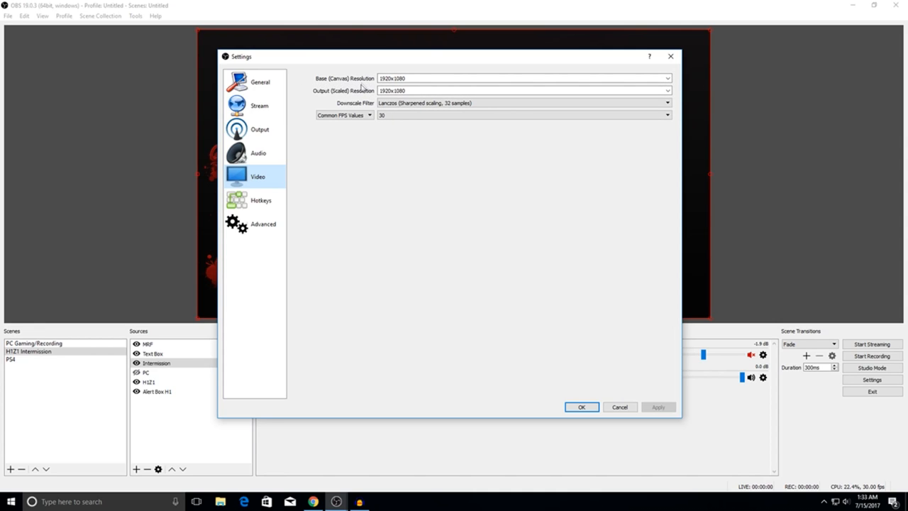
{"action": "mouse_move", "coordinate": [387, 99]}
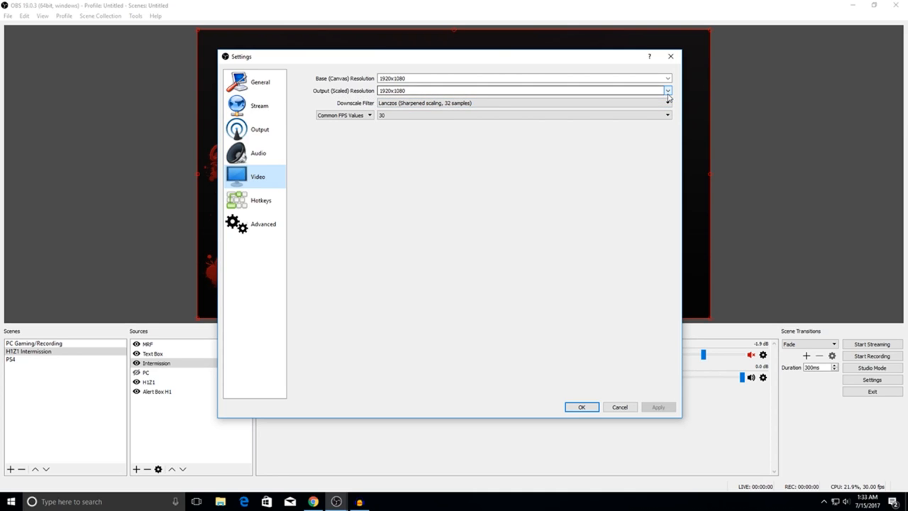
{"action": "left_click", "coordinate": [665, 90]}
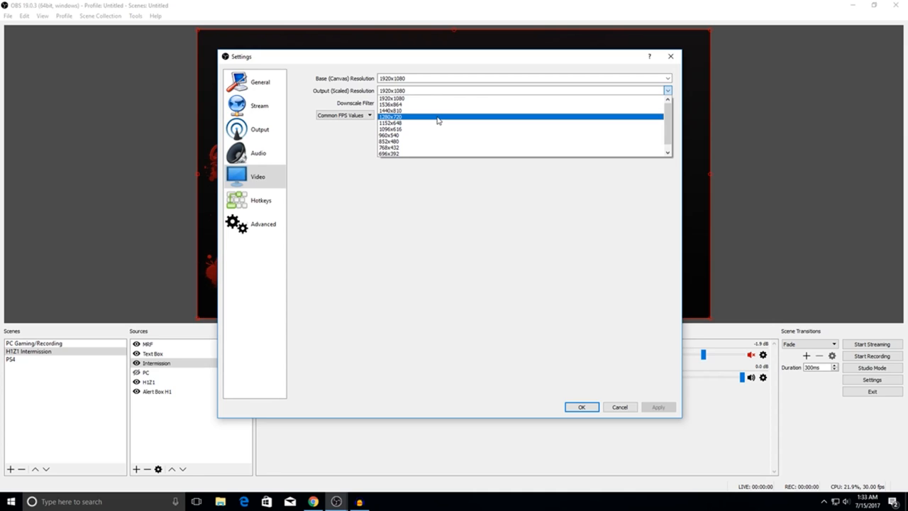
{"action": "mouse_move", "coordinate": [435, 120]}
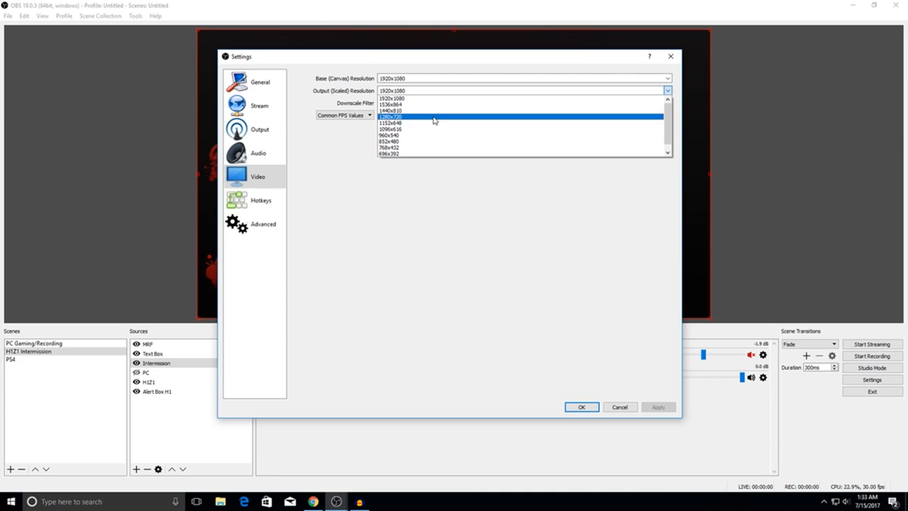
{"action": "left_click", "coordinate": [394, 98]}
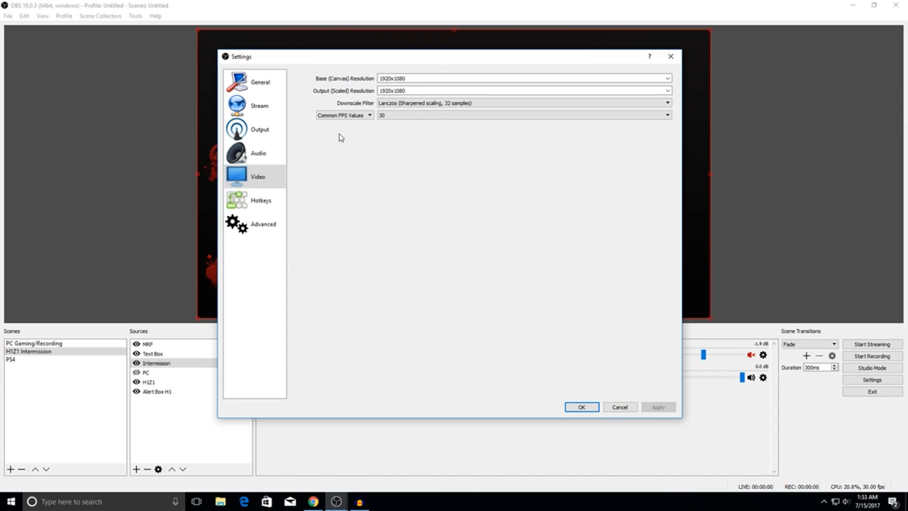
{"action": "left_click", "coordinate": [524, 90]}
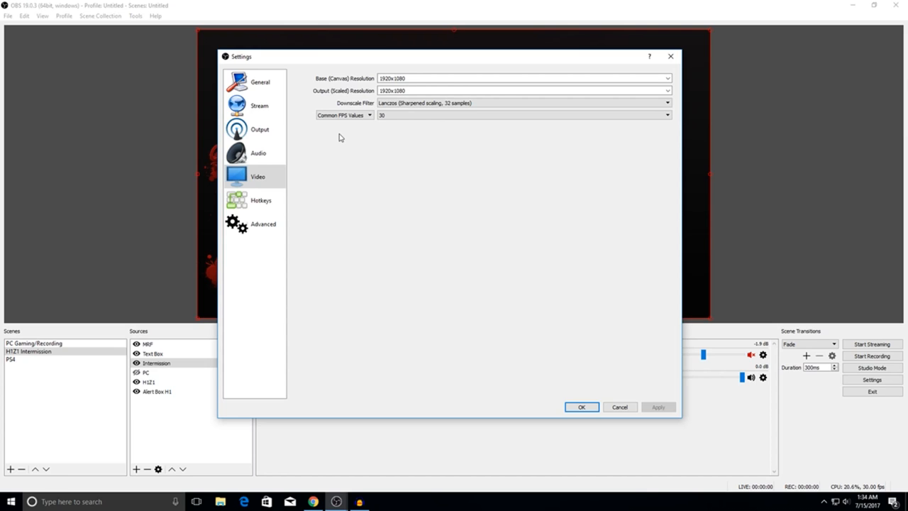
{"action": "mouse_move", "coordinate": [460, 51]}
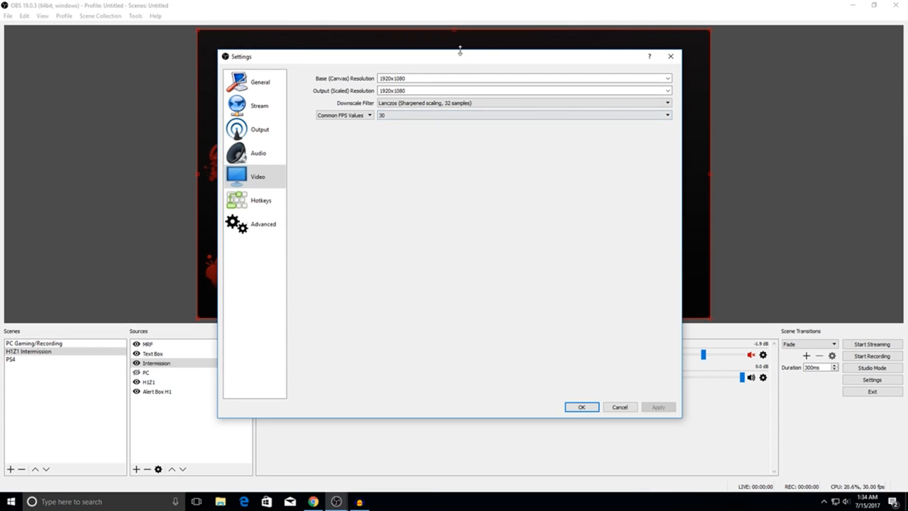
{"action": "left_click_drag", "start_coordinate": [460, 56], "coordinate": [434, 70]}
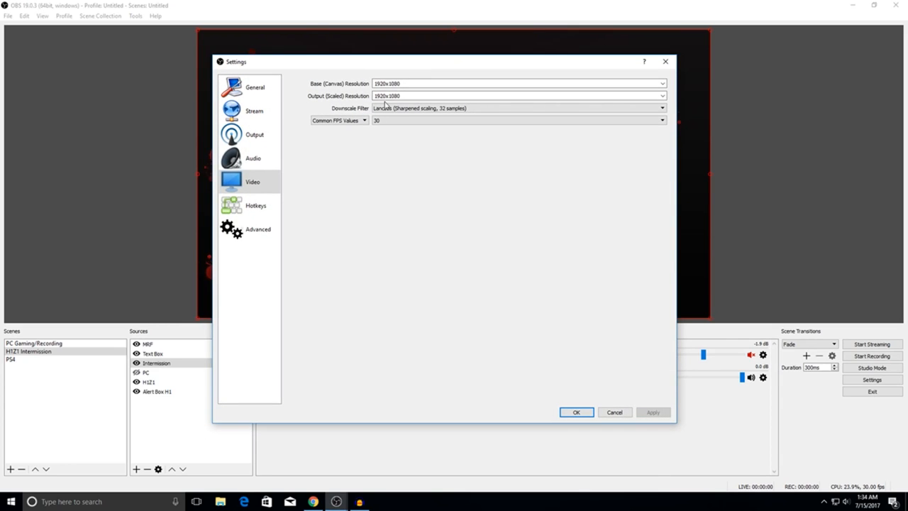
{"action": "left_click", "coordinate": [660, 108]}
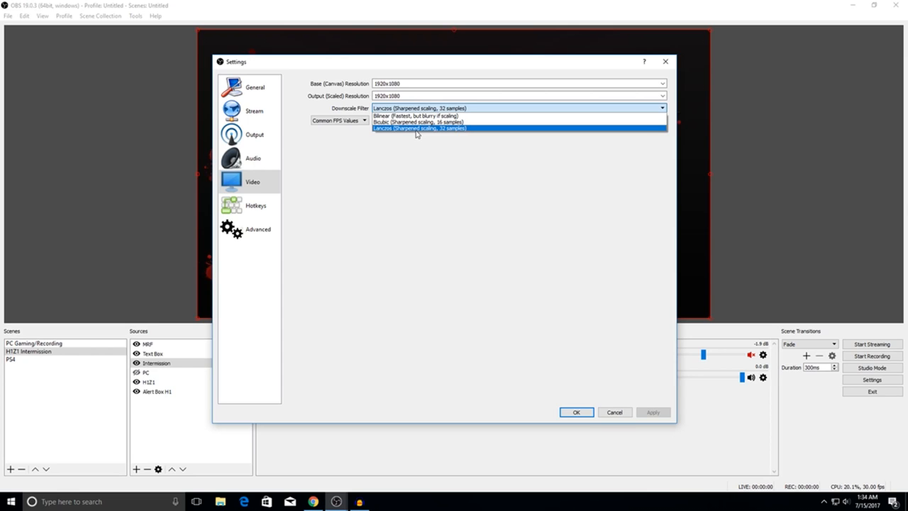
{"action": "mouse_move", "coordinate": [417, 115]}
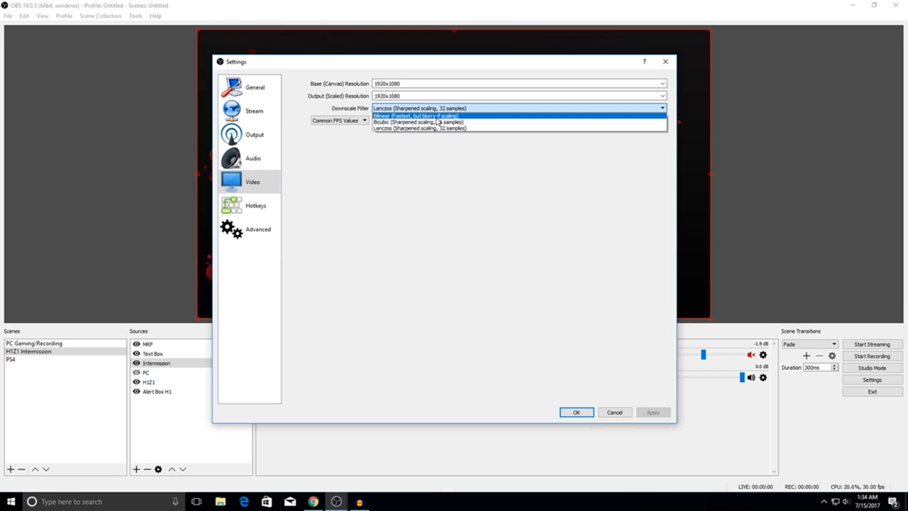
{"action": "left_click", "coordinate": [418, 128]}
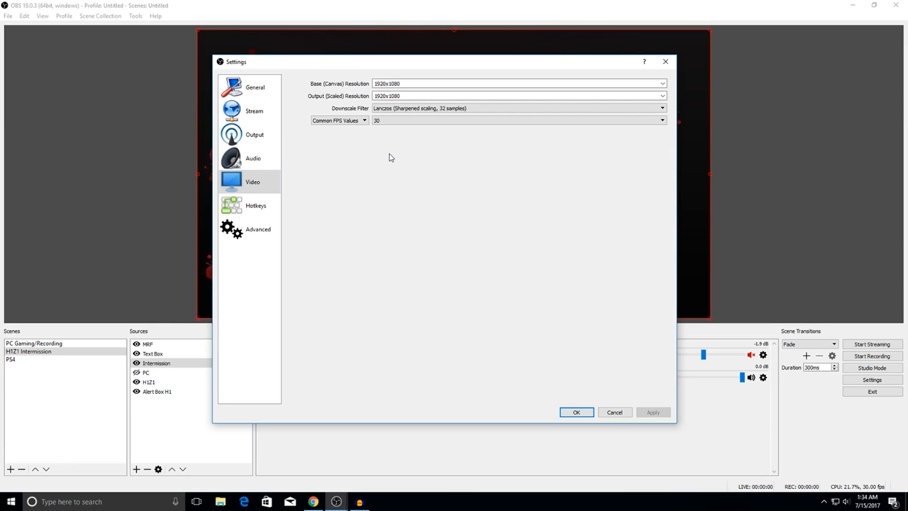
{"action": "mouse_move", "coordinate": [389, 150]}
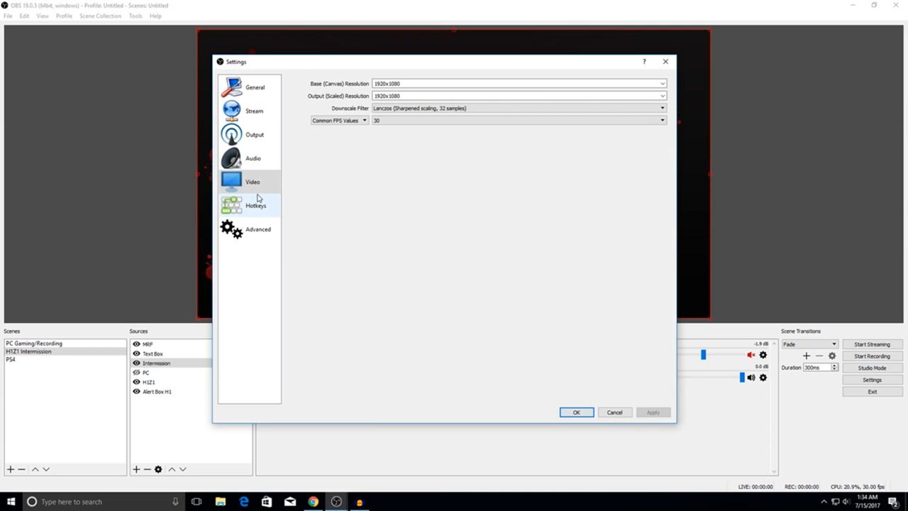
Step: Scroll the Hotkeys page to find Mic/Aux Mute on F1 and Unmute on F2
{"action": "left_click", "coordinate": [256, 205]}
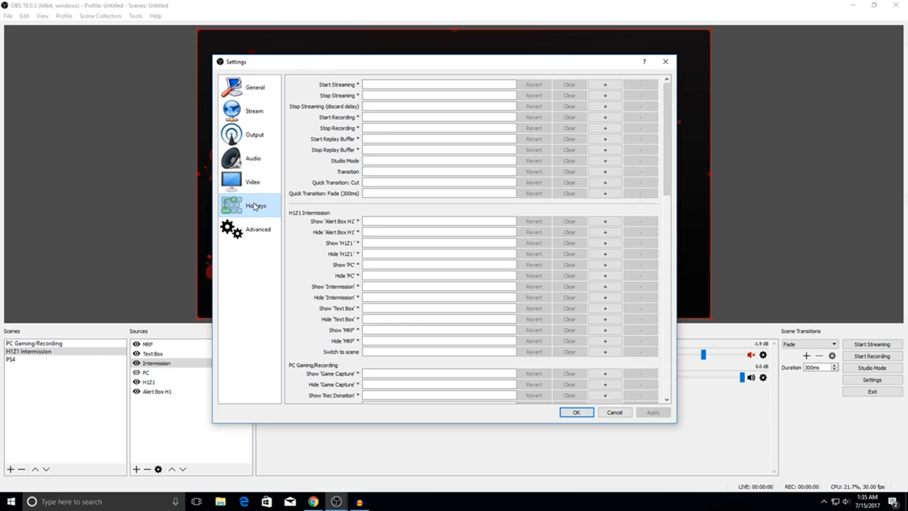
{"action": "scroll", "scroll_direction": "down", "scroll_amount": 3}
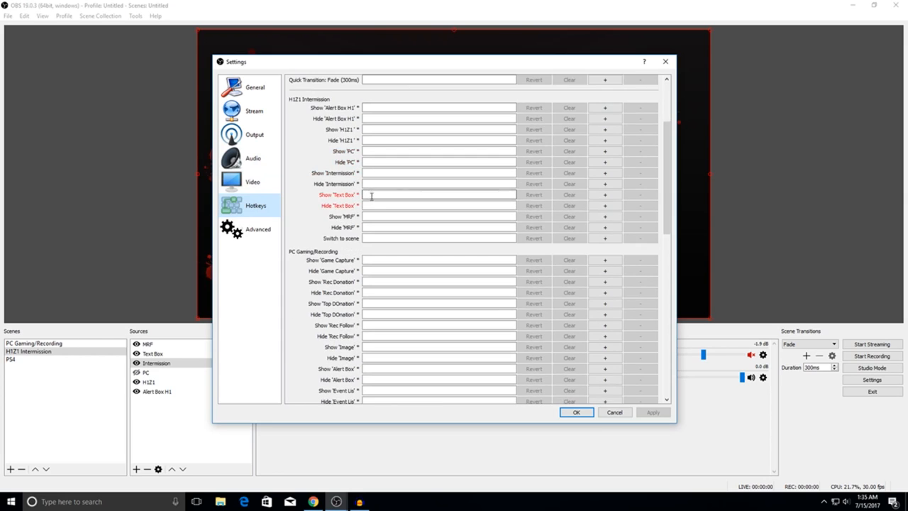
{"action": "scroll", "scroll_direction": "down", "scroll_amount": 3}
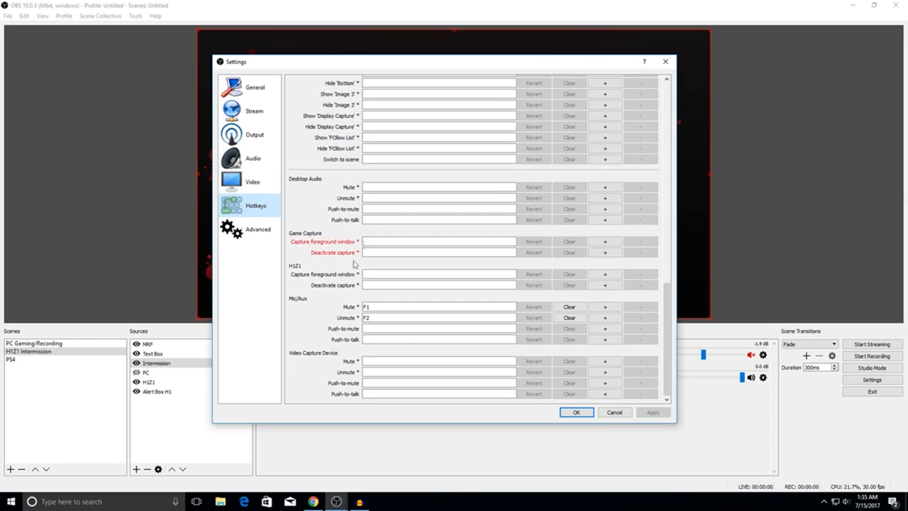
{"action": "mouse_move", "coordinate": [353, 308]}
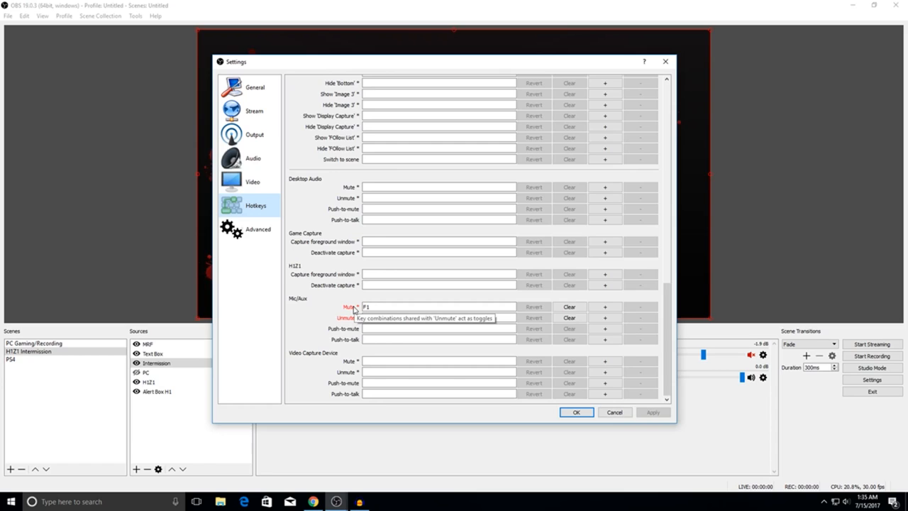
{"action": "mouse_move", "coordinate": [359, 295]}
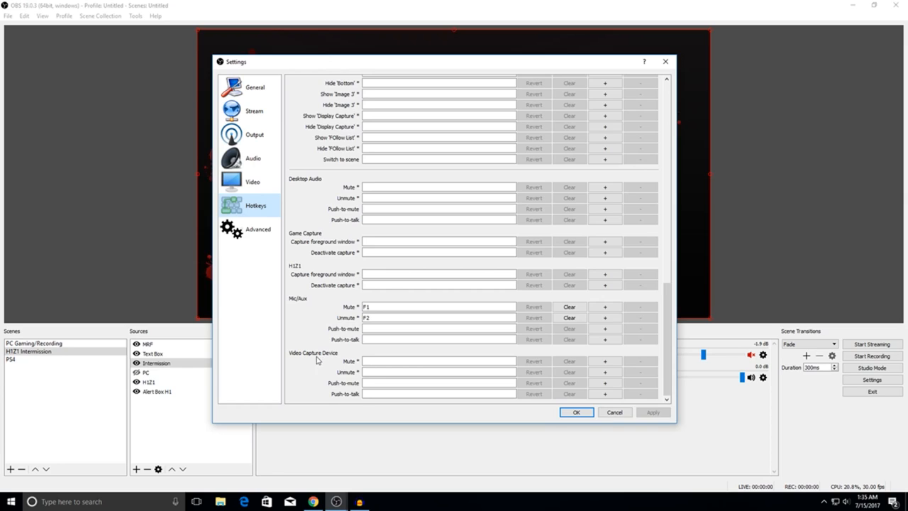
{"action": "left_click", "coordinate": [438, 361]}
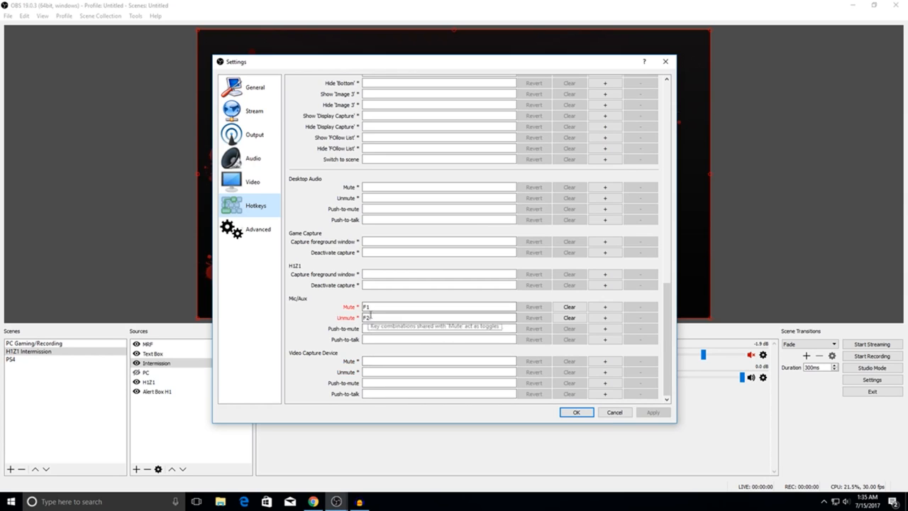
{"action": "scroll", "scroll_direction": "up", "scroll_amount": 3}
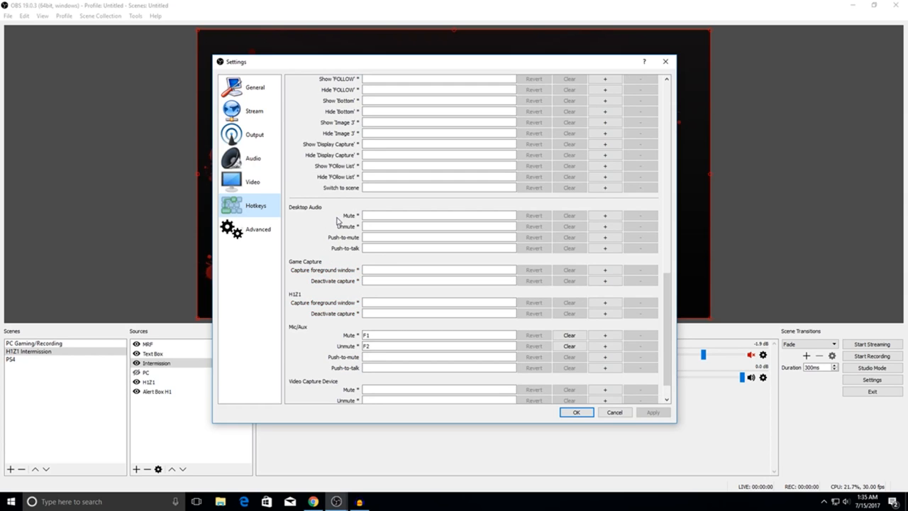
{"action": "mouse_move", "coordinate": [347, 255]}
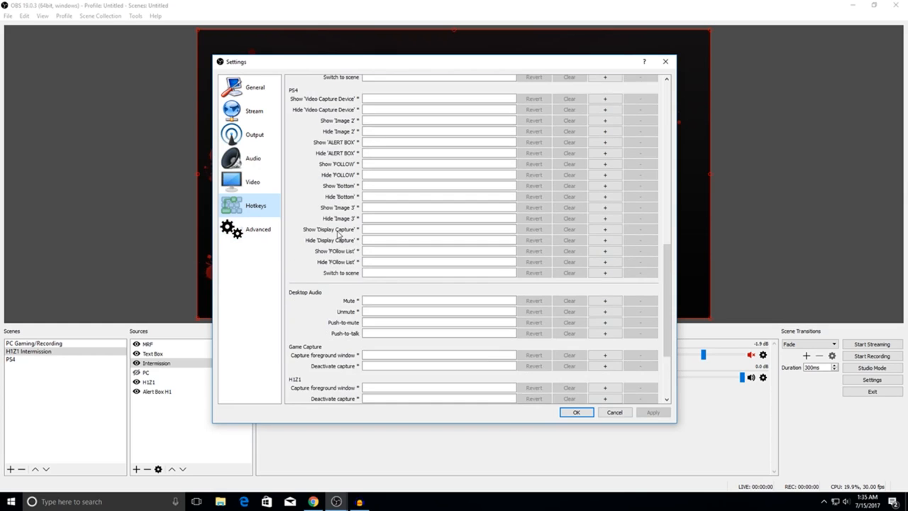
{"action": "scroll", "scroll_direction": "up", "scroll_amount": 3}
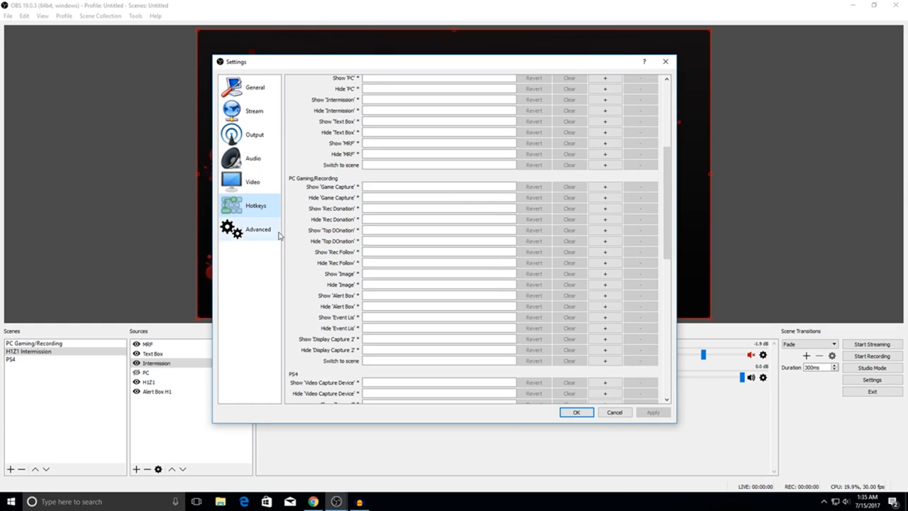
{"action": "left_click", "coordinate": [258, 229]}
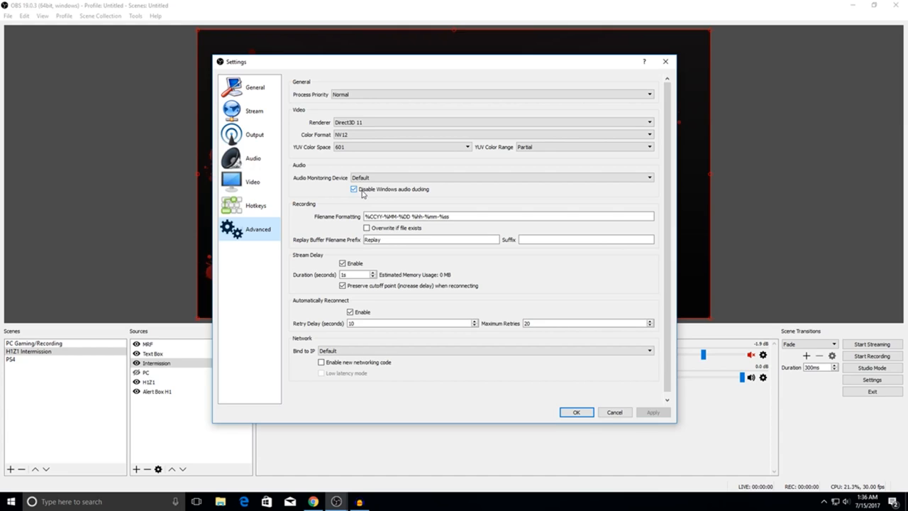
{"action": "mouse_move", "coordinate": [335, 274]}
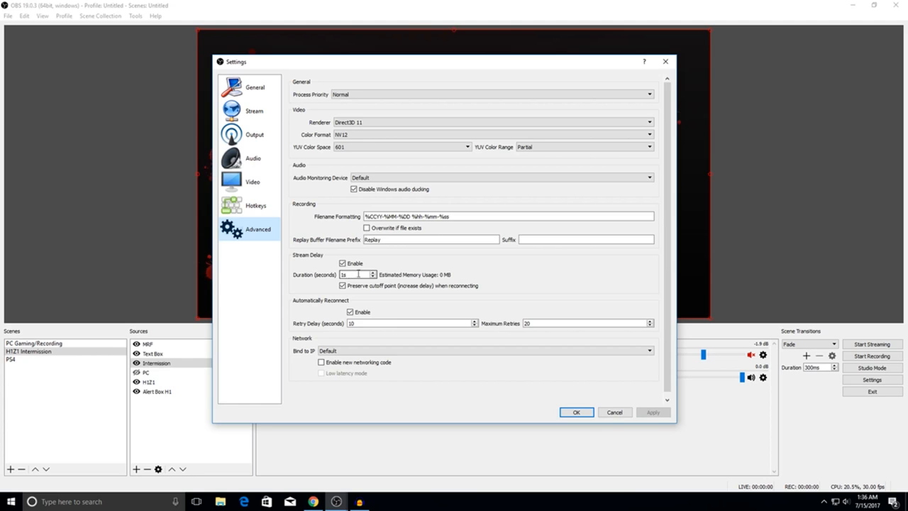
{"action": "left_click", "coordinate": [255, 205]}
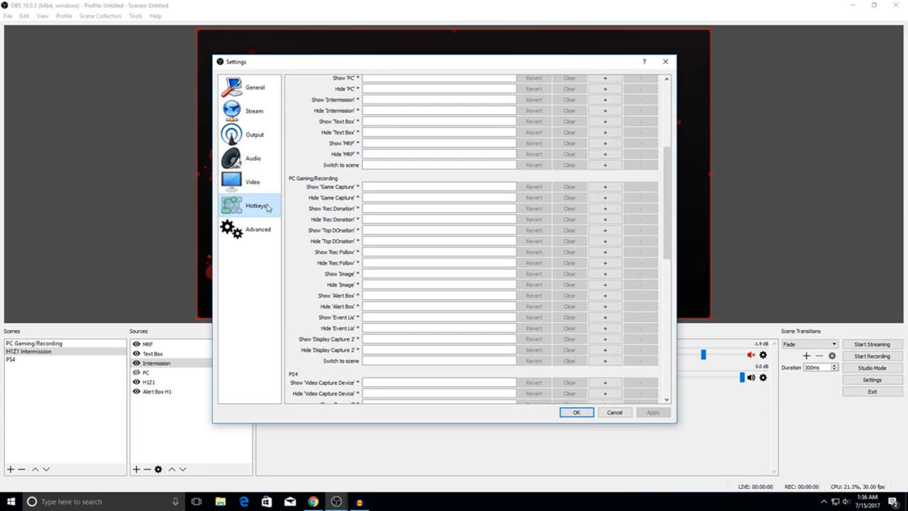
{"action": "mouse_move", "coordinate": [268, 193]}
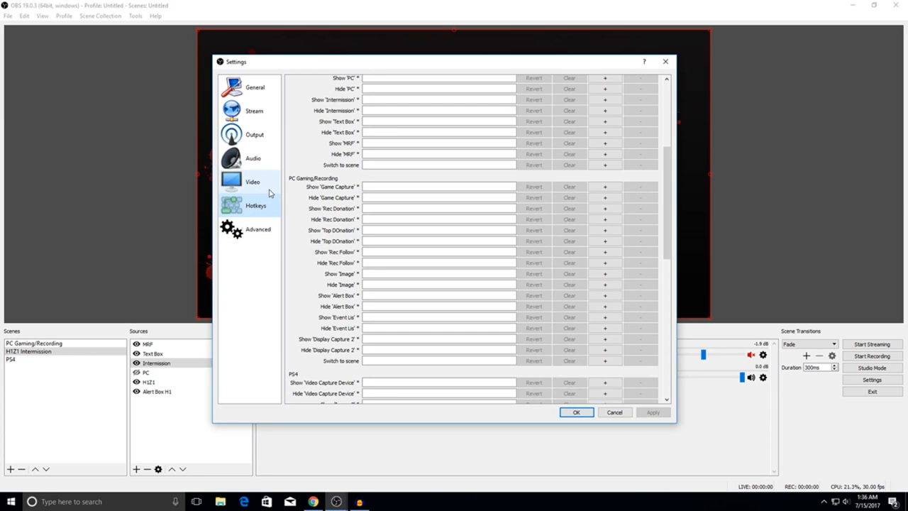